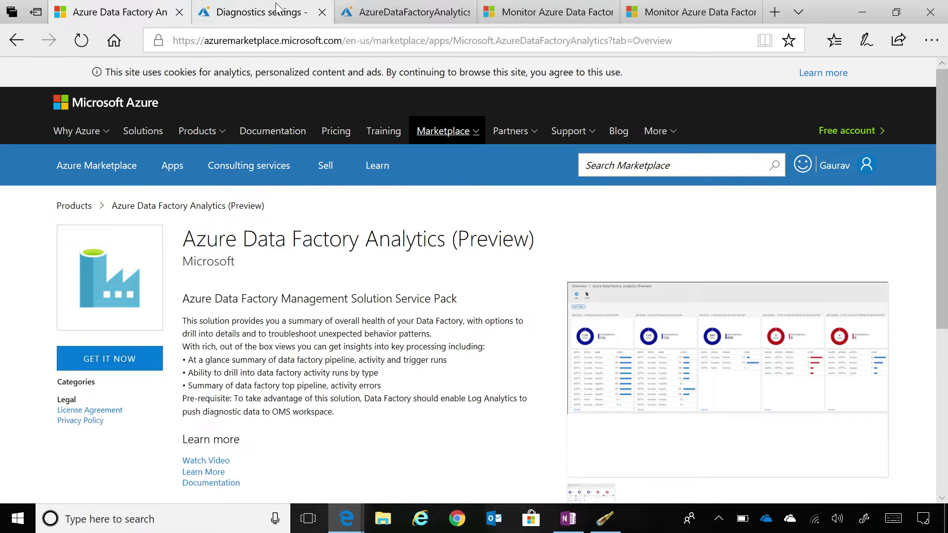
# - Start a new diagnostic setting for RetailDemoDataFactory from the Diagnostics settings page
pyautogui.click(257, 11)
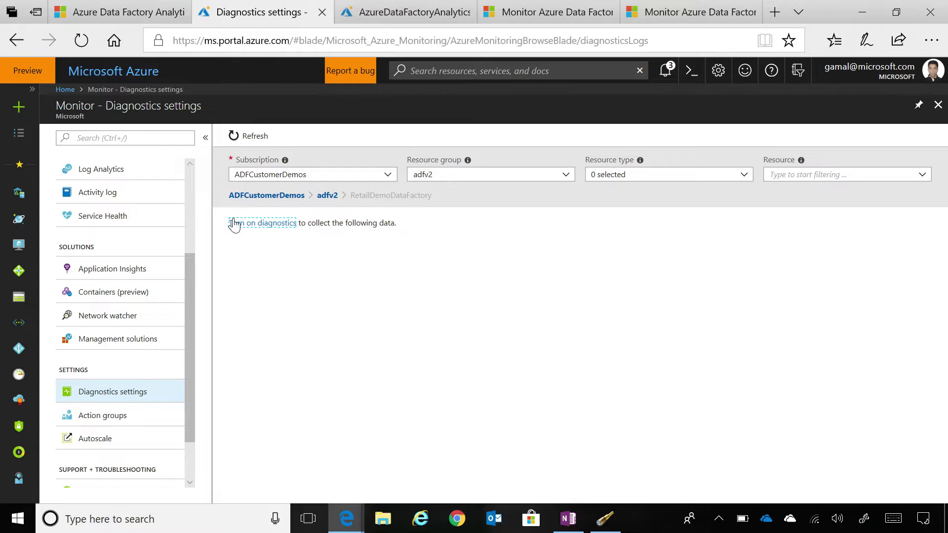
pyautogui.moveTo(248, 328)
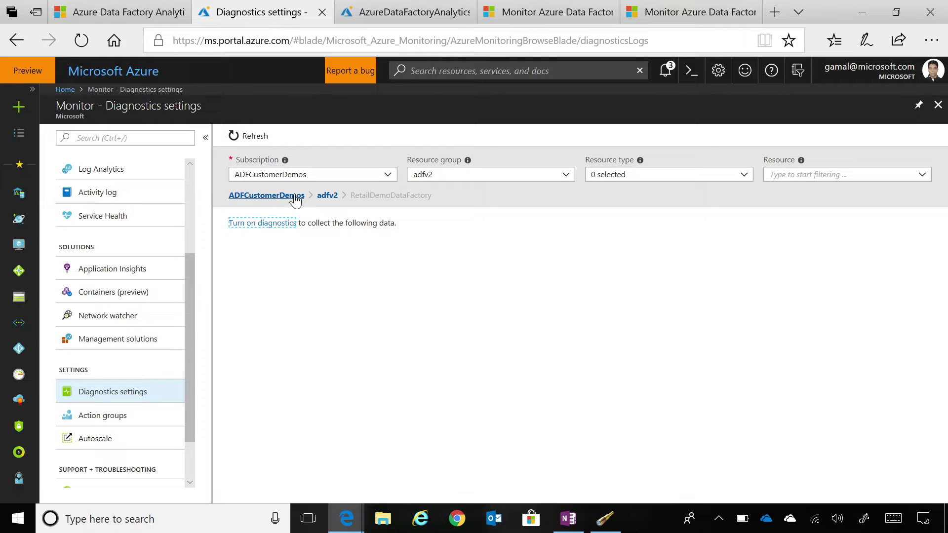
pyautogui.moveTo(298, 204)
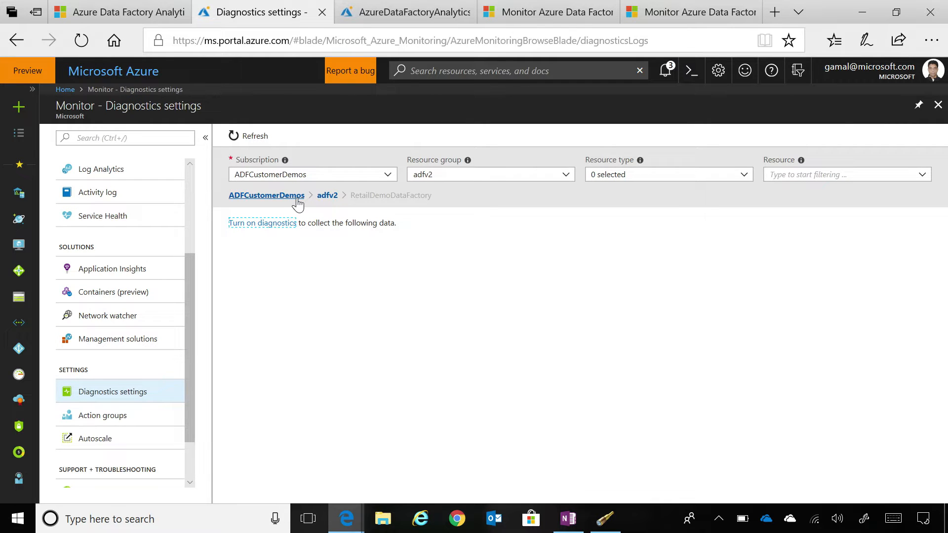
pyautogui.moveTo(274, 227)
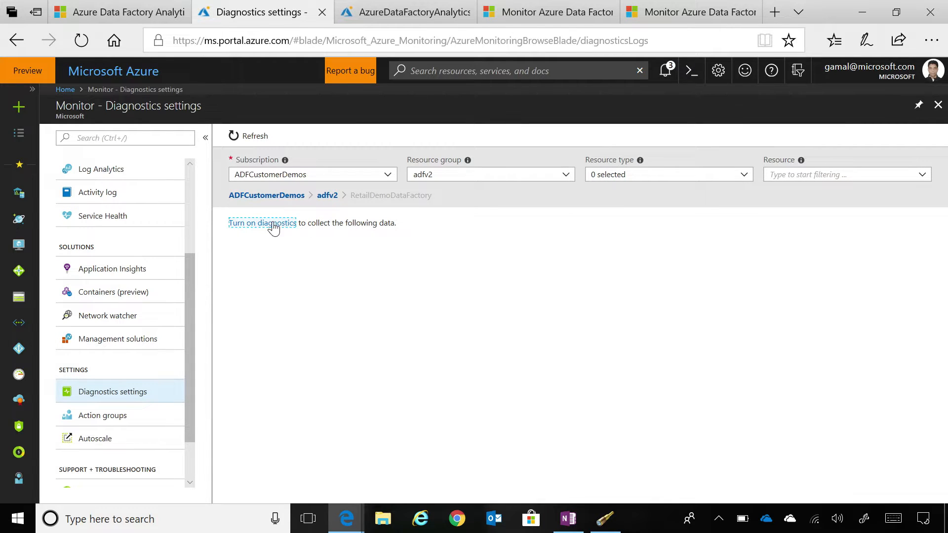
pyautogui.click(262, 222)
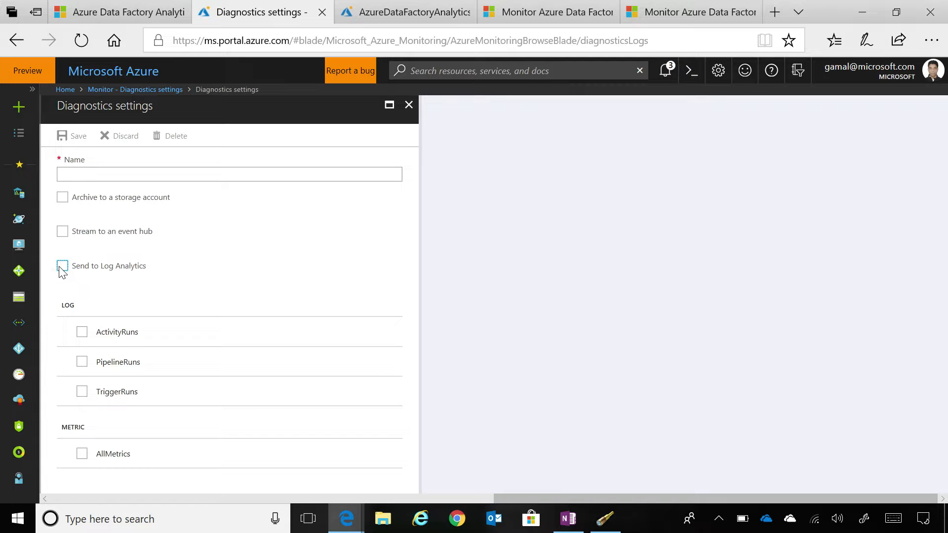
# - Route TriggerRuns, AllMetrics and other run logs to a Log Analytics workspace, then close unsaved
pyautogui.click(63, 266)
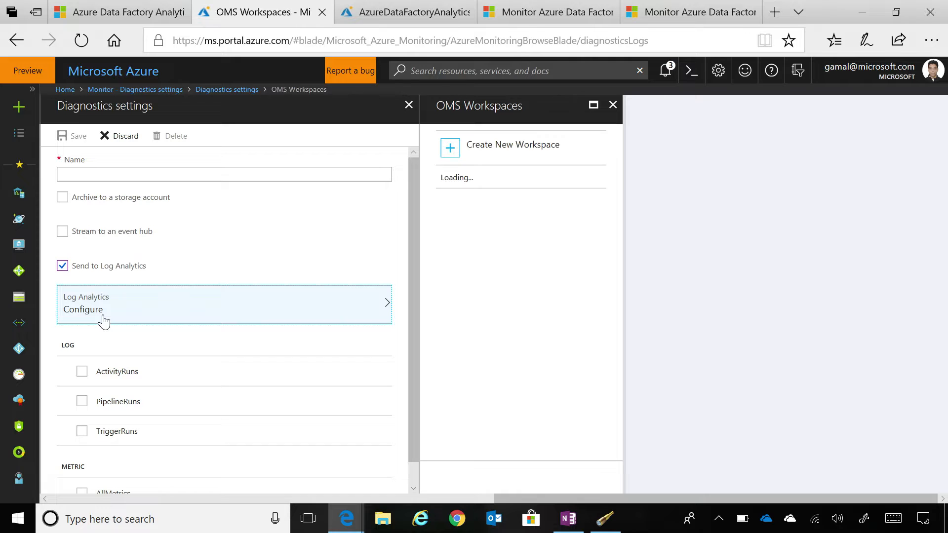
pyautogui.moveTo(524, 182)
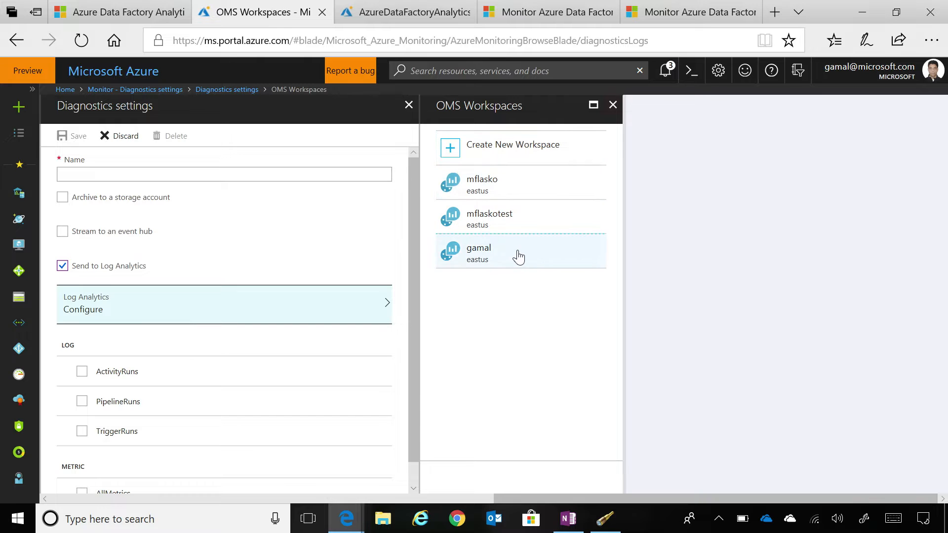
pyautogui.click(498, 251)
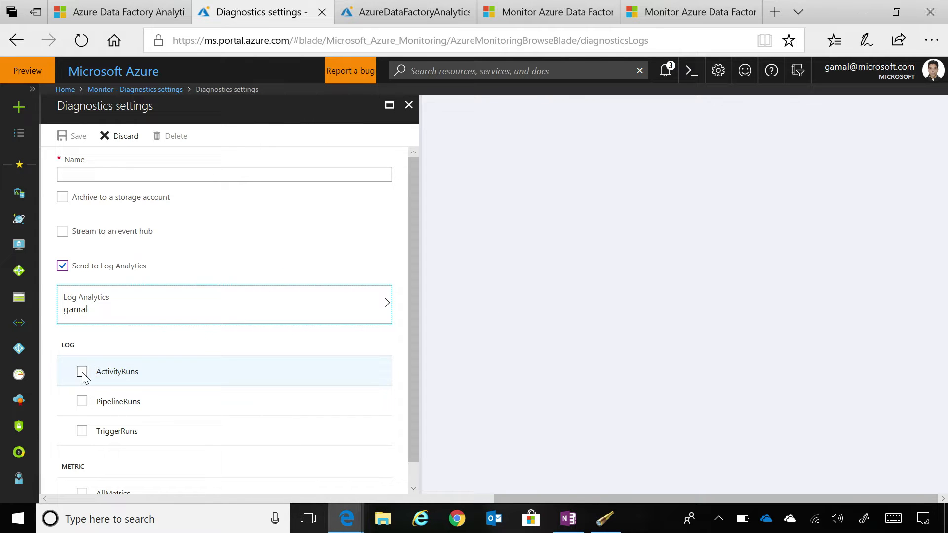
pyautogui.scroll(-3)
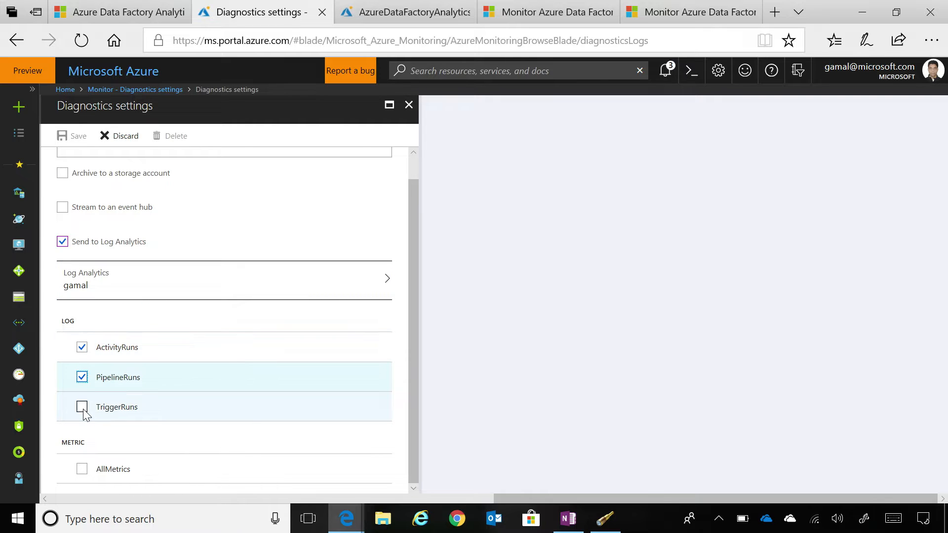
pyautogui.click(82, 407)
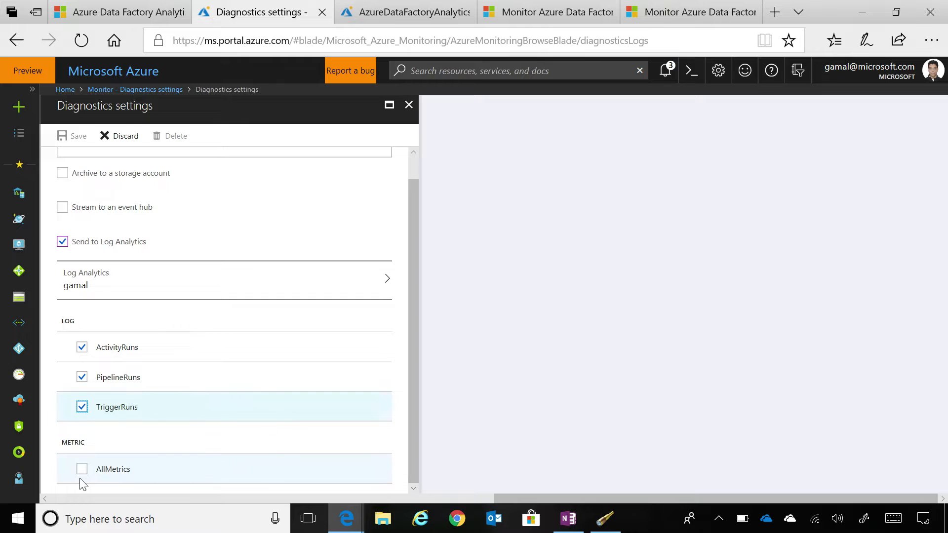
pyautogui.click(81, 469)
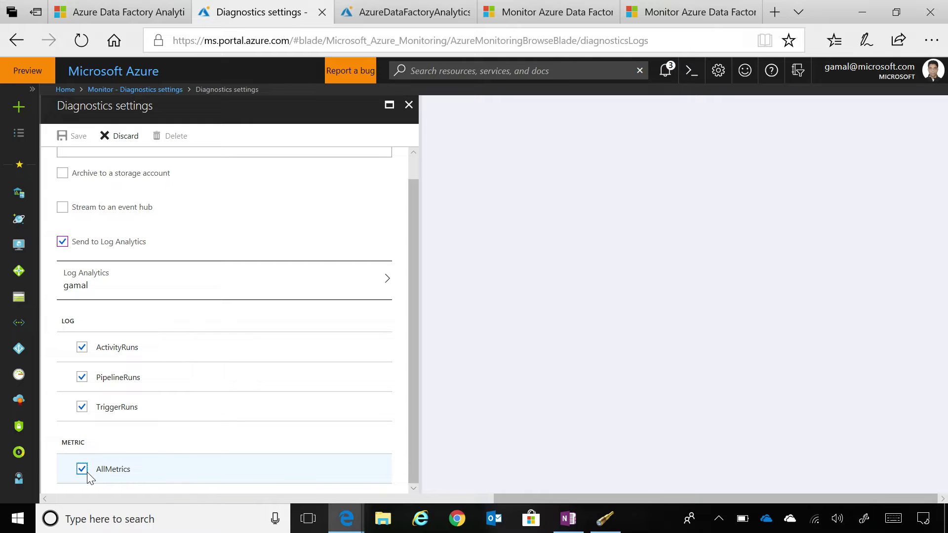
pyautogui.click(408, 104)
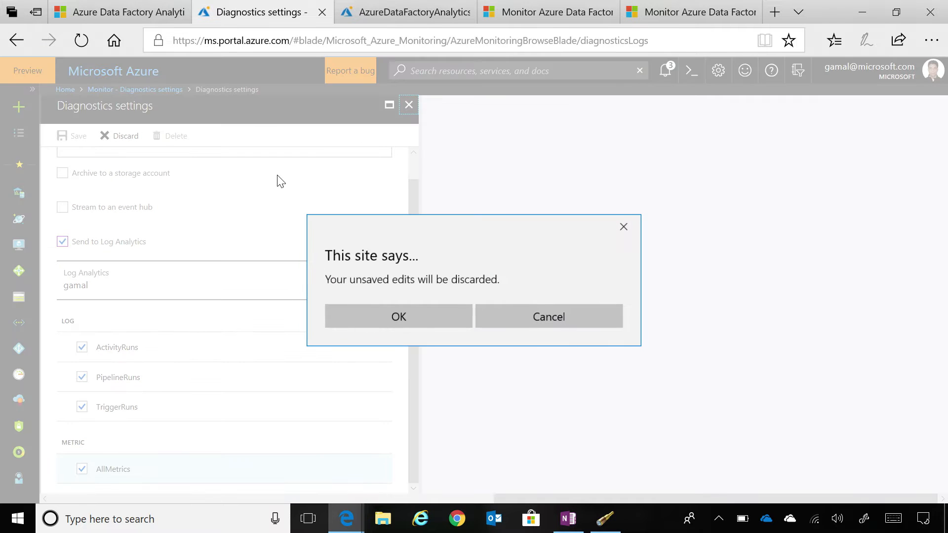
# - Discard the unsaved setting and open the AzureDataFactoryAnalytics solution tile from Home
pyautogui.click(399, 317)
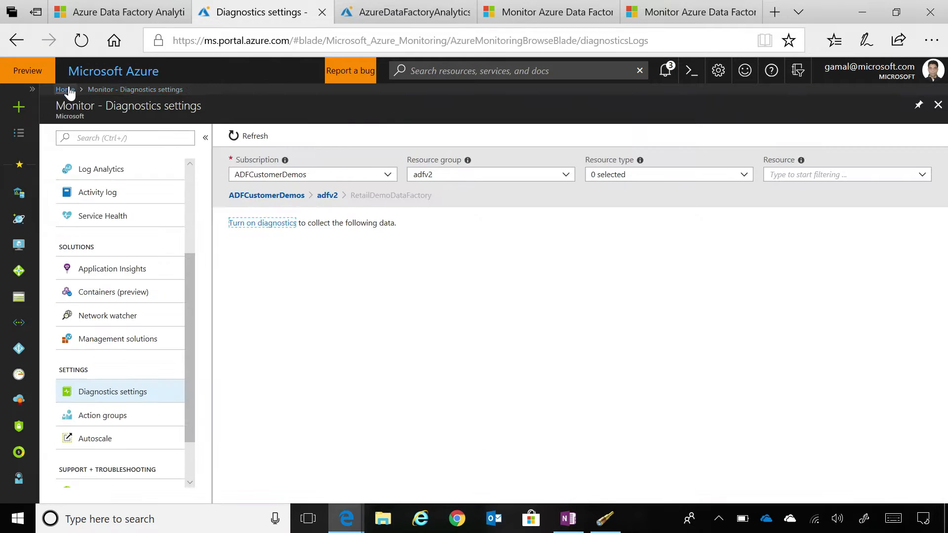
pyautogui.click(63, 89)
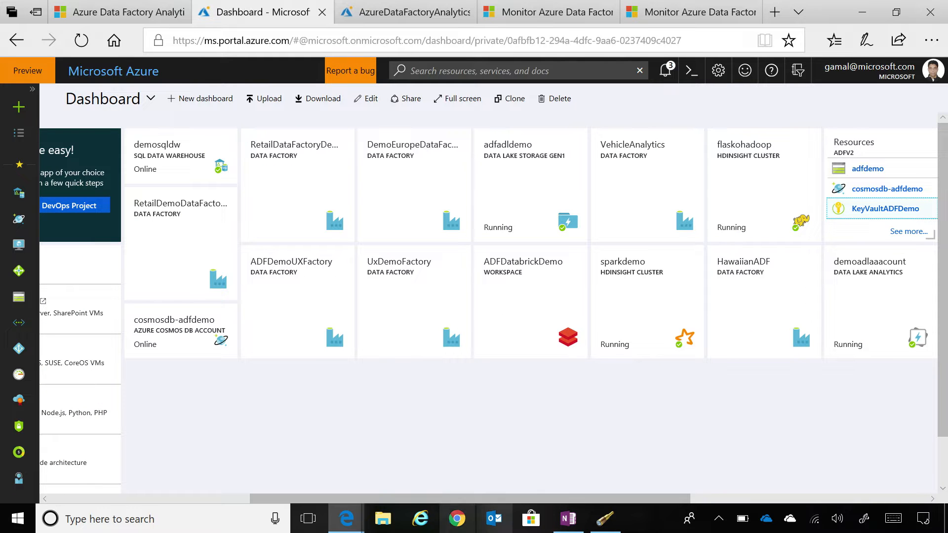
pyautogui.hscroll(3)
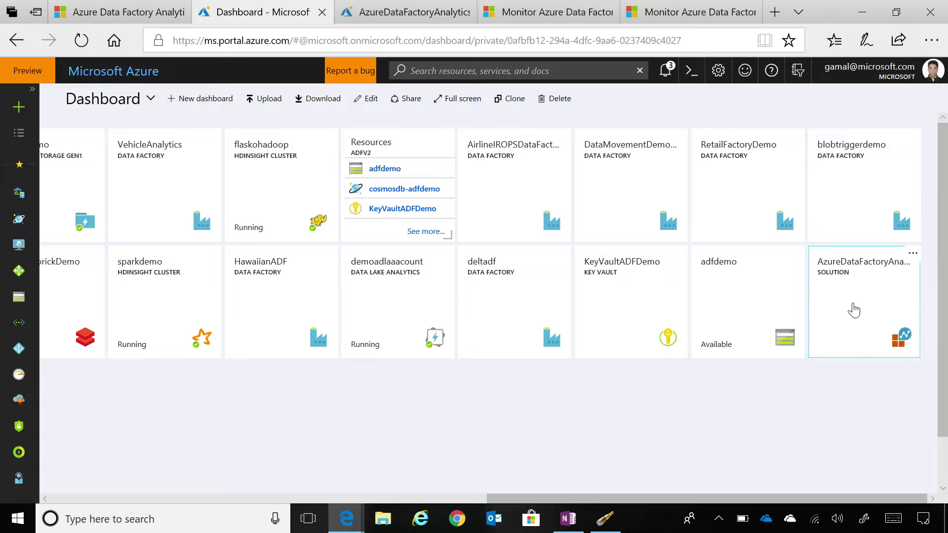
pyautogui.click(854, 309)
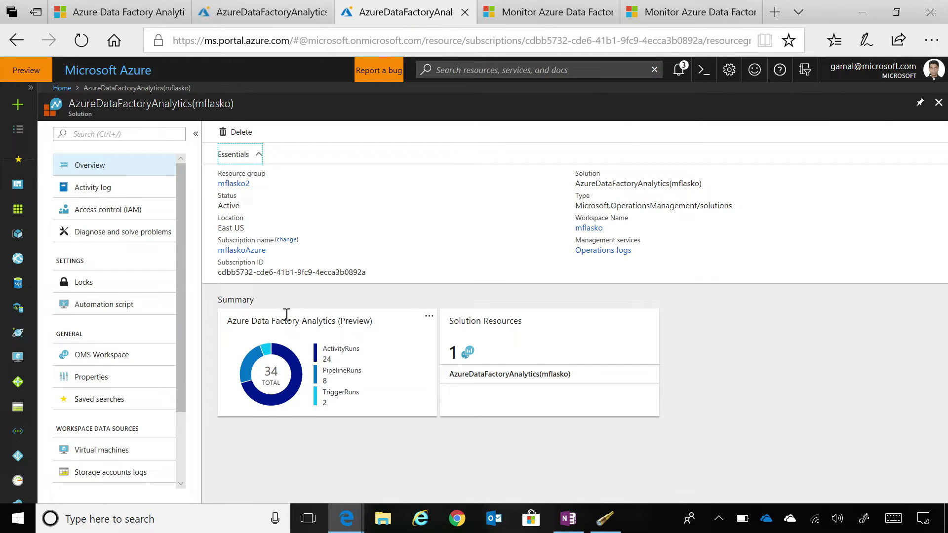
pyautogui.moveTo(299, 411)
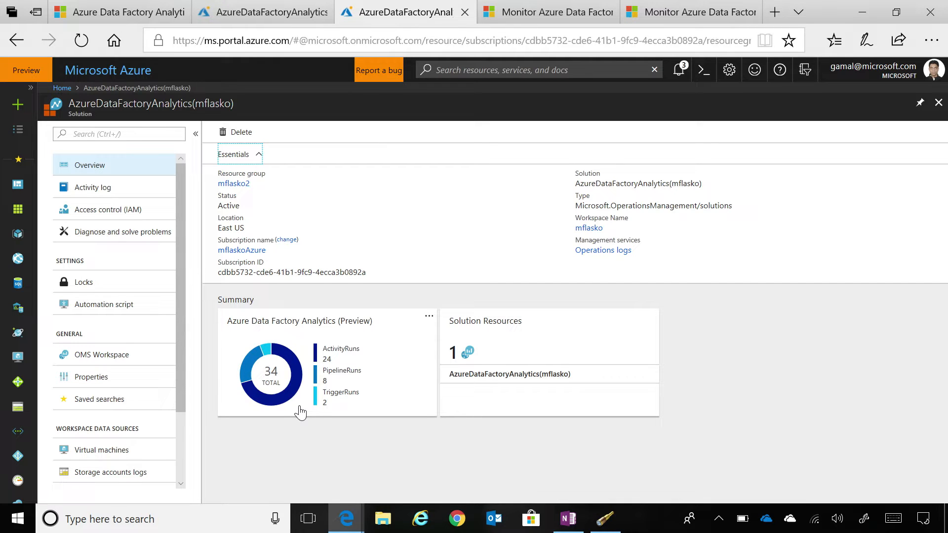
pyautogui.moveTo(530, 10)
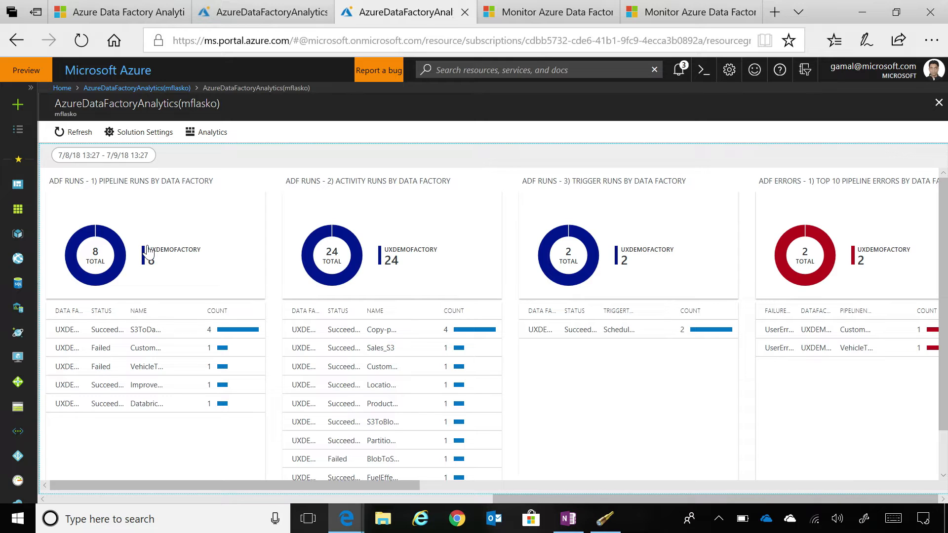
pyautogui.moveTo(203, 255)
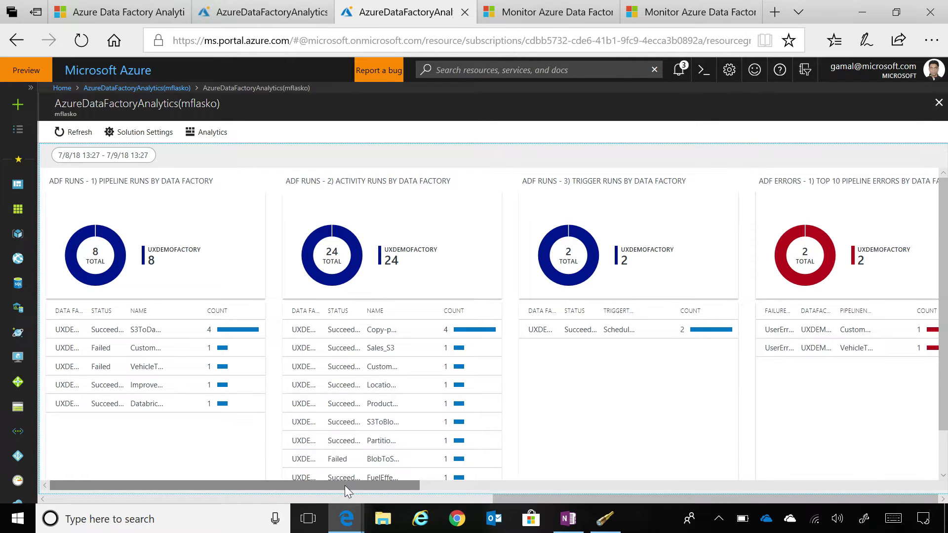
# - Scroll the workbook right to reveal the ADF Errors and ADF Statistics tiles
pyautogui.moveTo(347, 485); pyautogui.dragTo(550, 484)
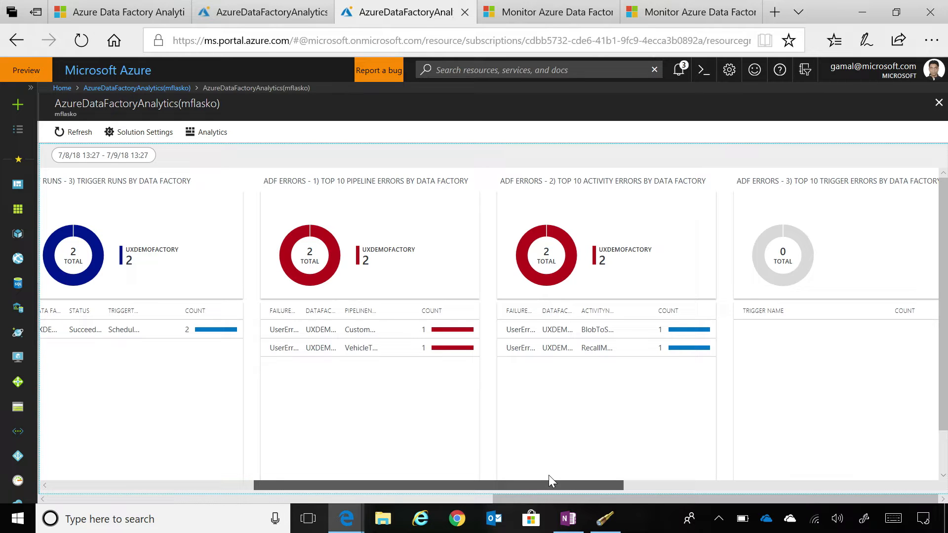
pyautogui.moveTo(564, 412)
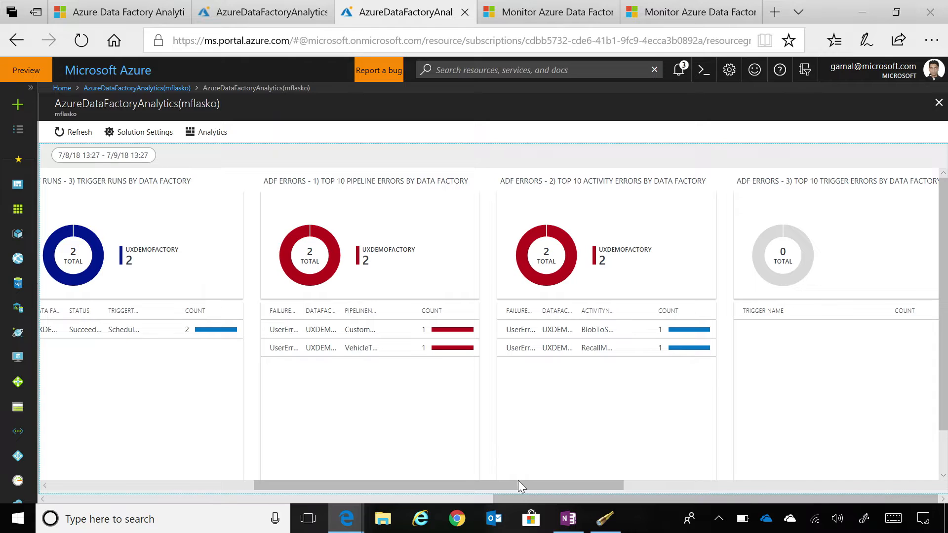
pyautogui.hscroll(3)
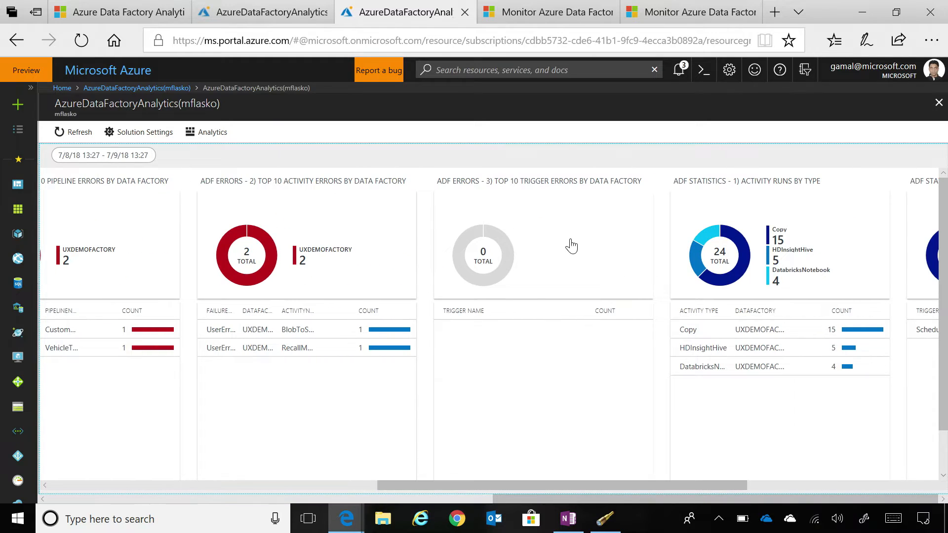
pyautogui.moveTo(594, 438)
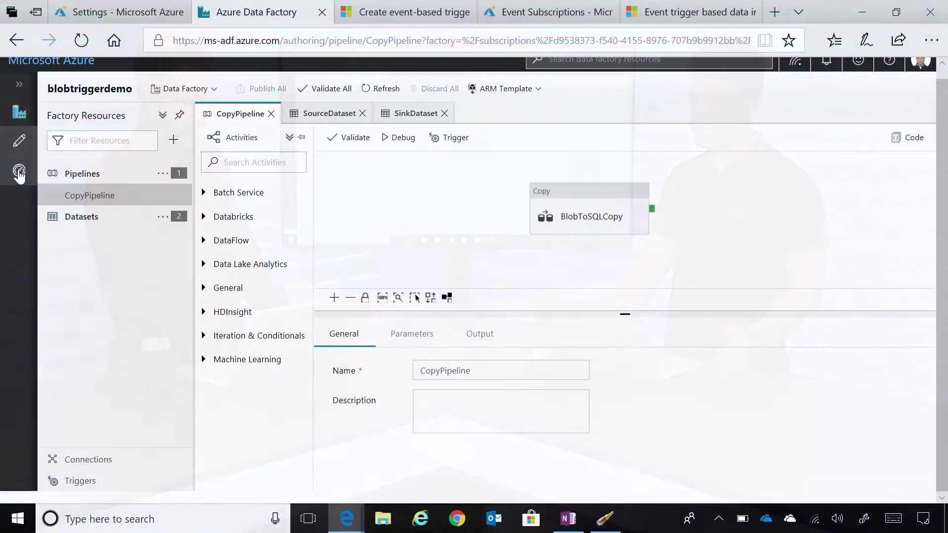
# - Open Monitor to list blobtriggerdemo's succeeded CopyPipeline run triggered by BlobEventsTrigger
pyautogui.click(19, 170)
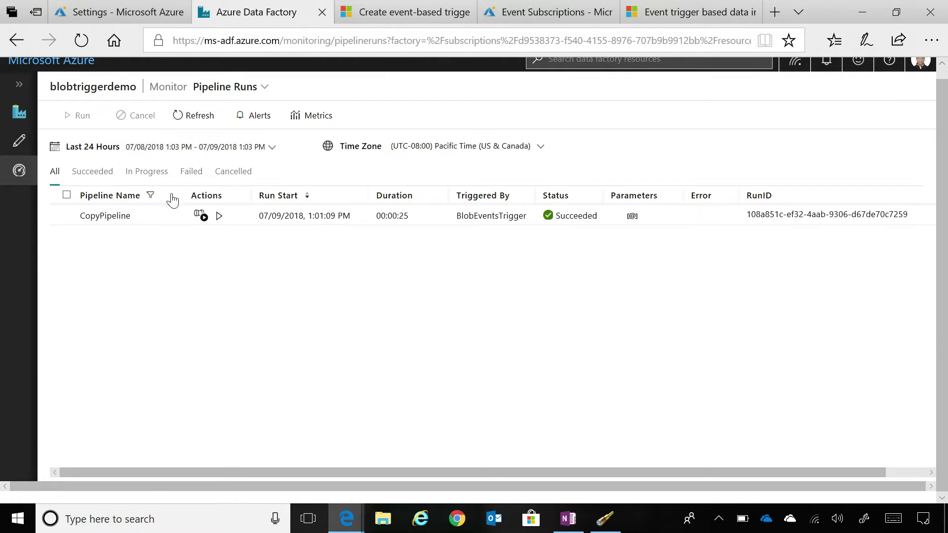
pyautogui.moveTo(197, 251)
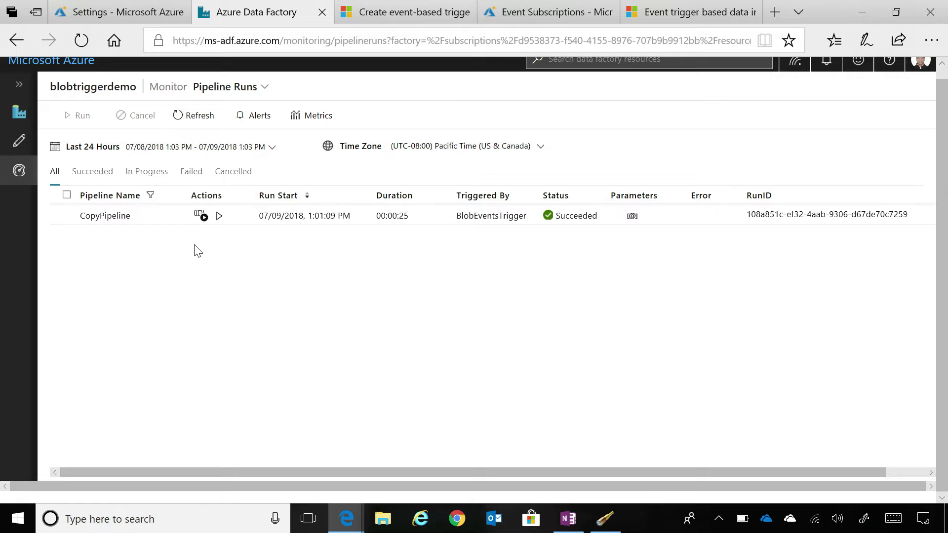